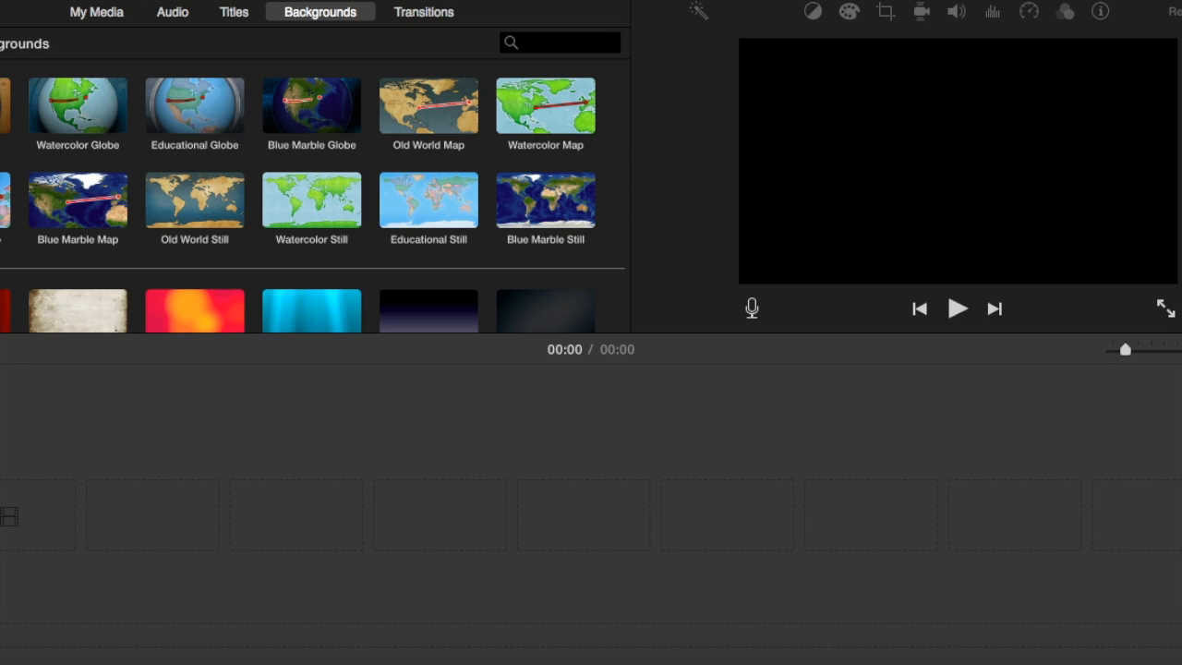
mouse_move(1020, 551)
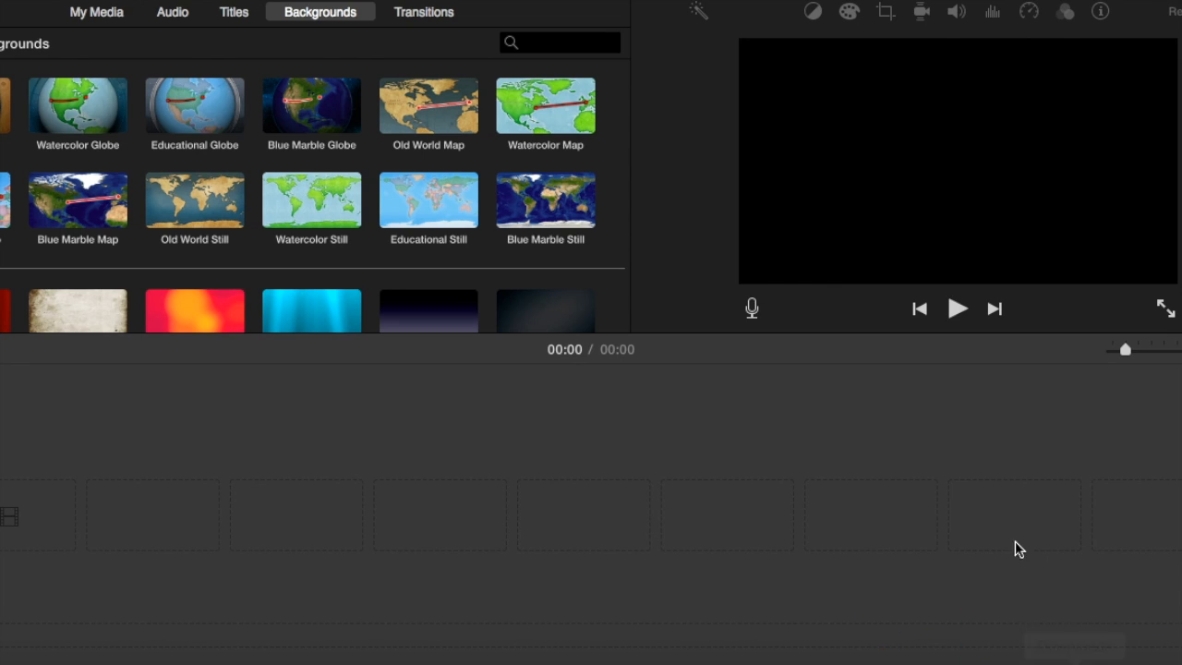
mouse_move(458, 276)
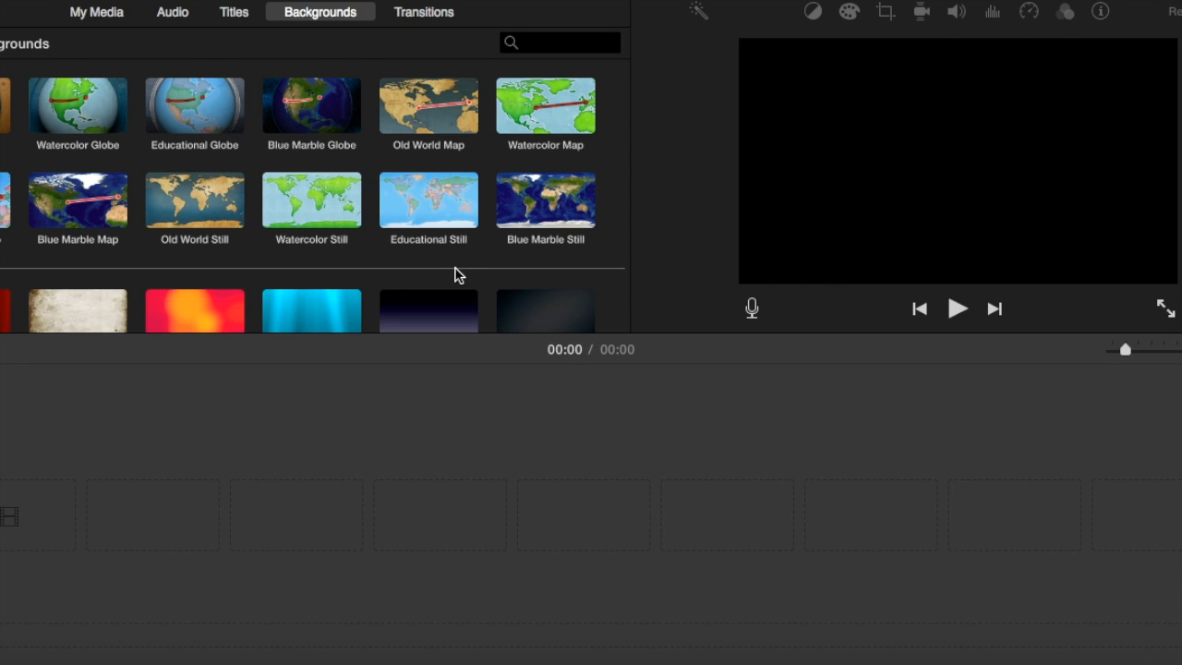
Step: Browse the Titles collection, scrolling through the available title styles
click(233, 11)
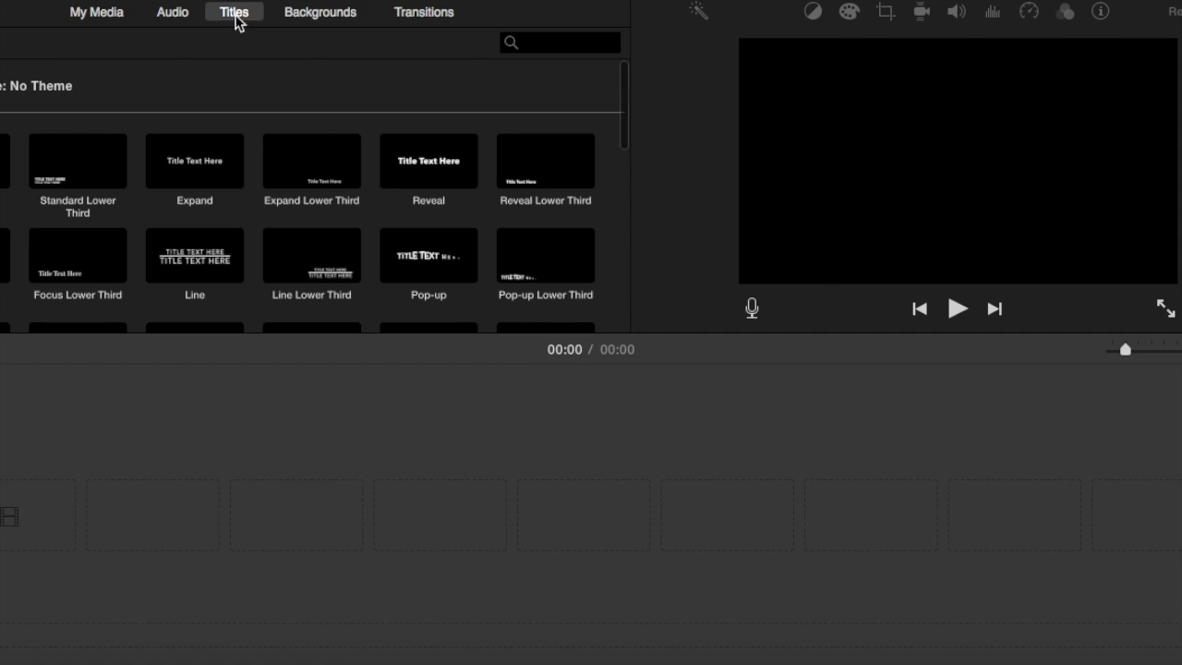
scroll(down, 3)
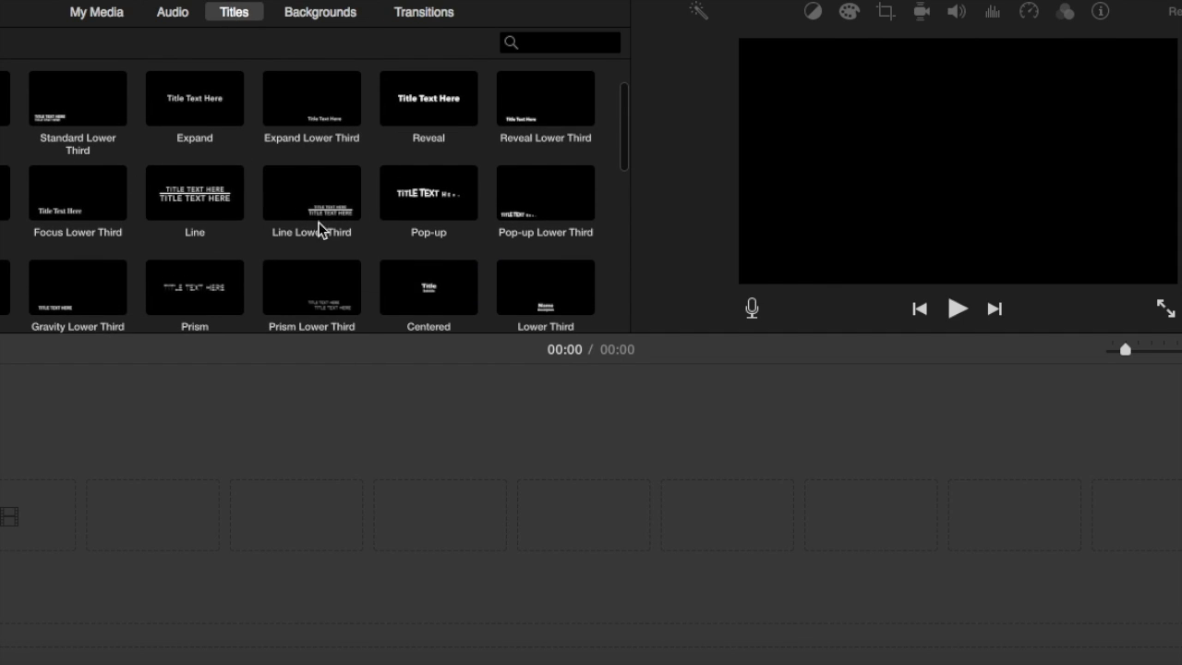
mouse_move(324, 220)
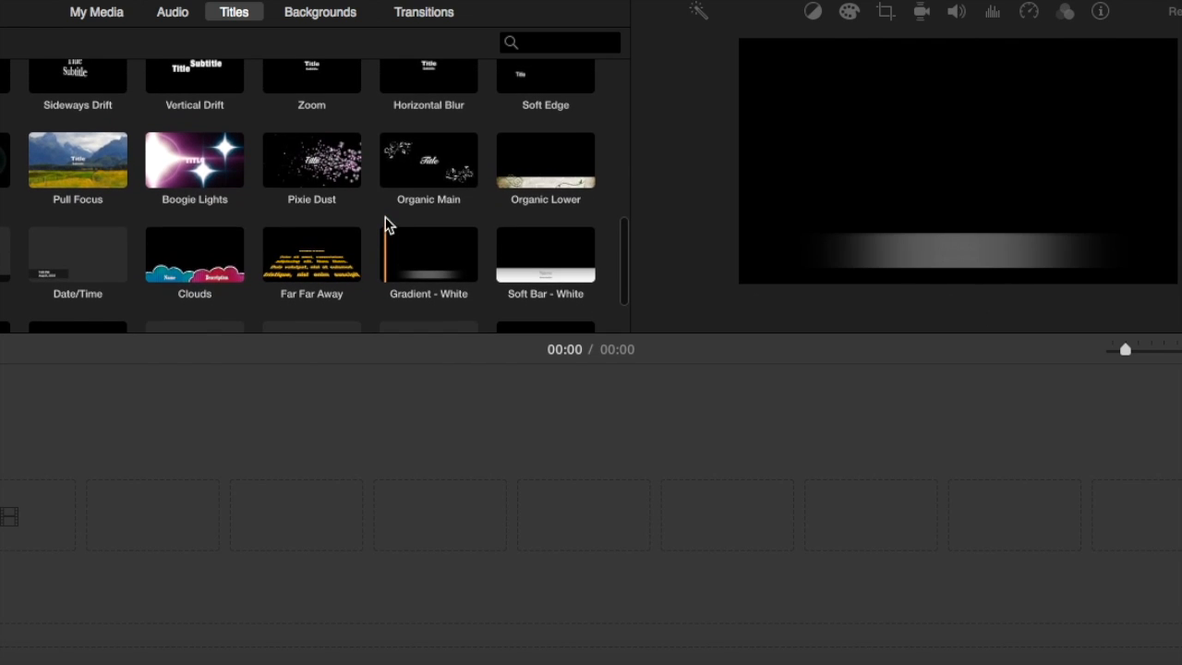
mouse_move(310, 163)
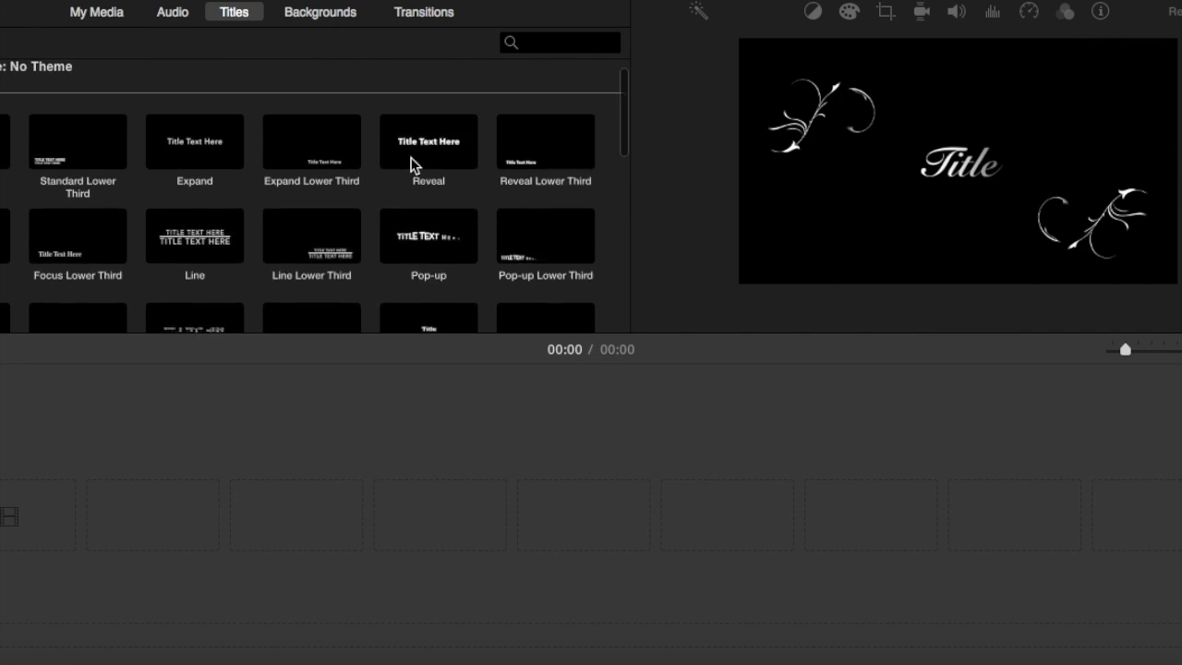
click(428, 162)
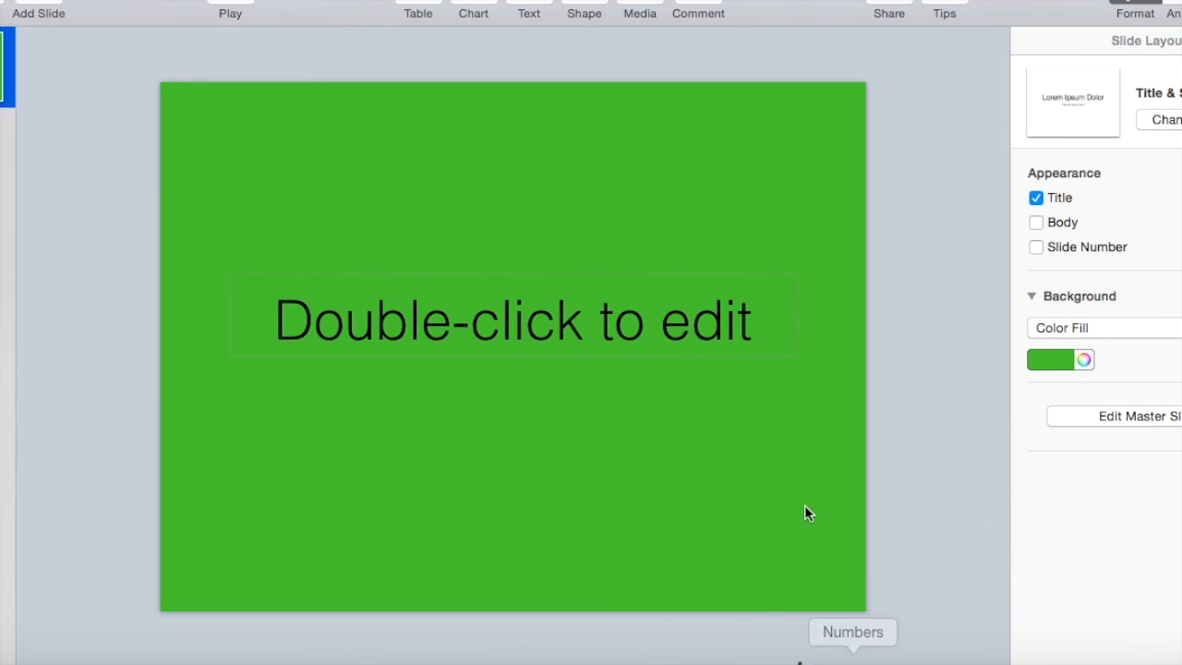
mouse_move(798, 354)
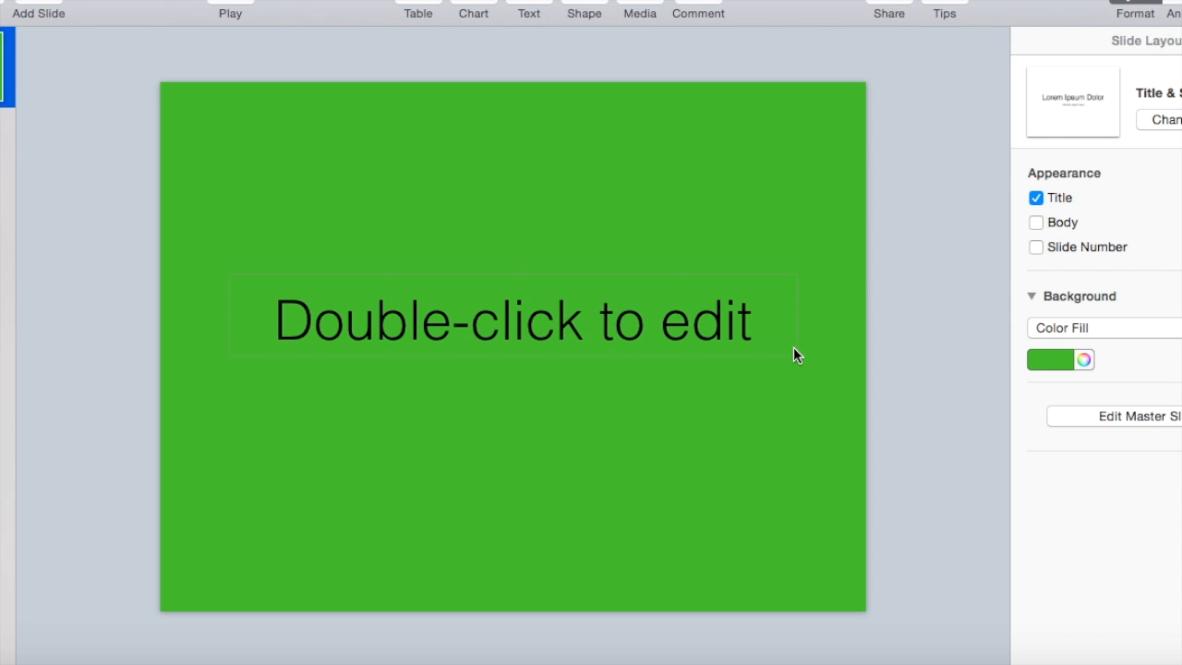
mouse_move(730, 328)
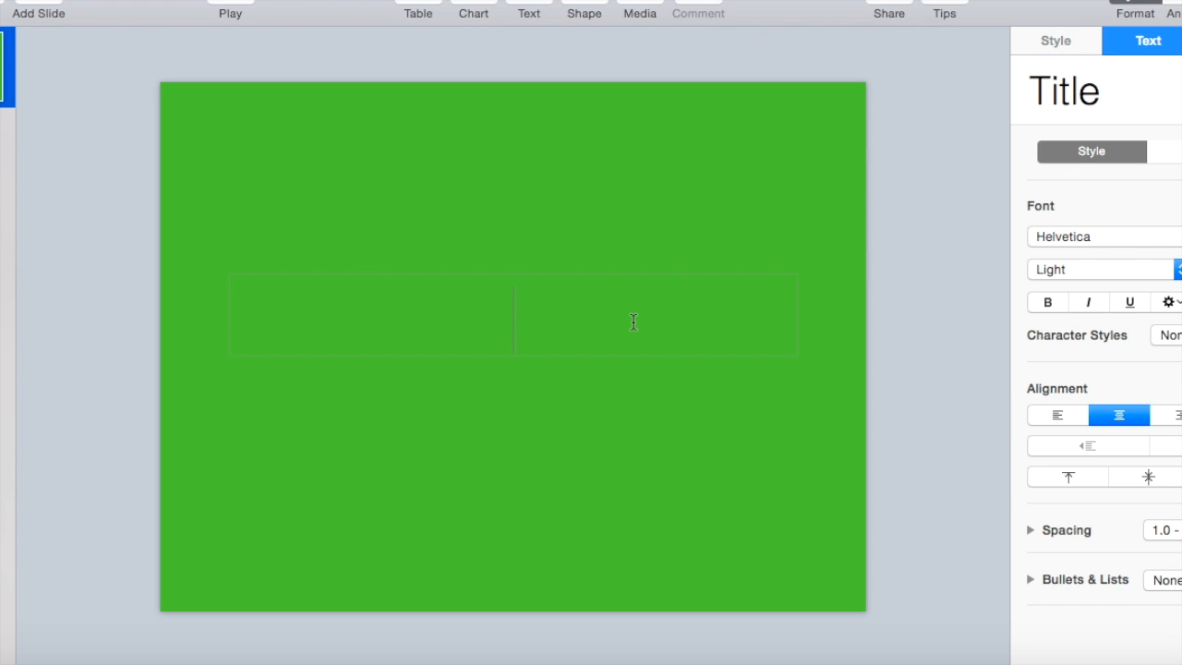
Step: Enter 'New movie title' on the green slide and select the whole text
text(New)
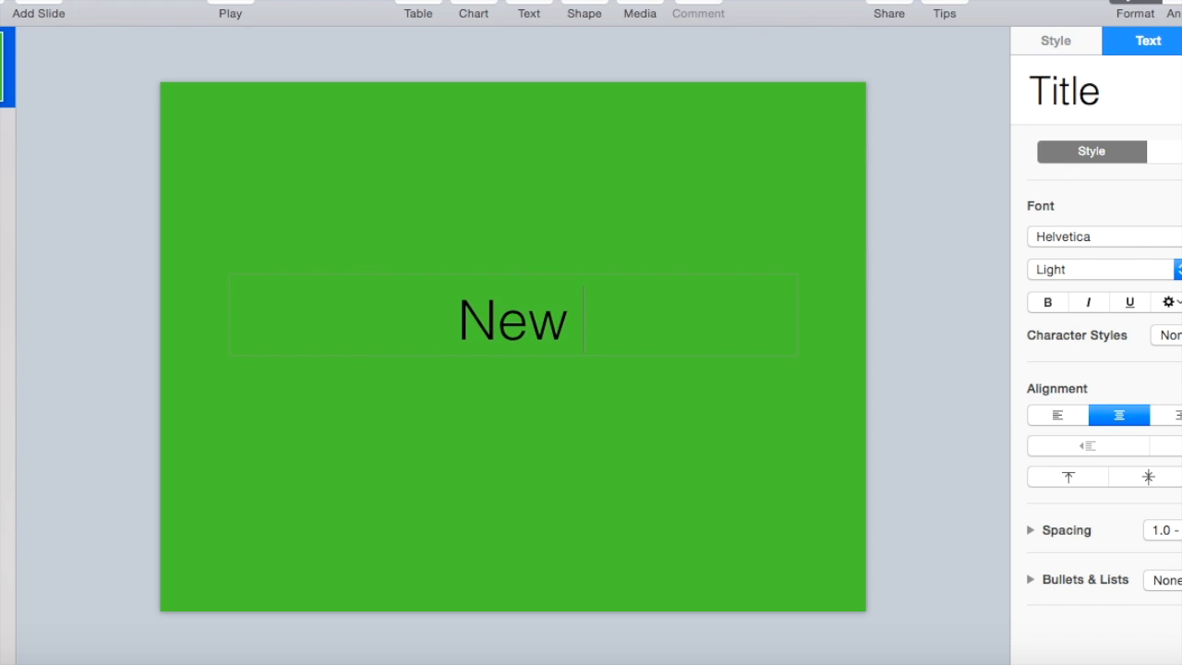
text(movie title)
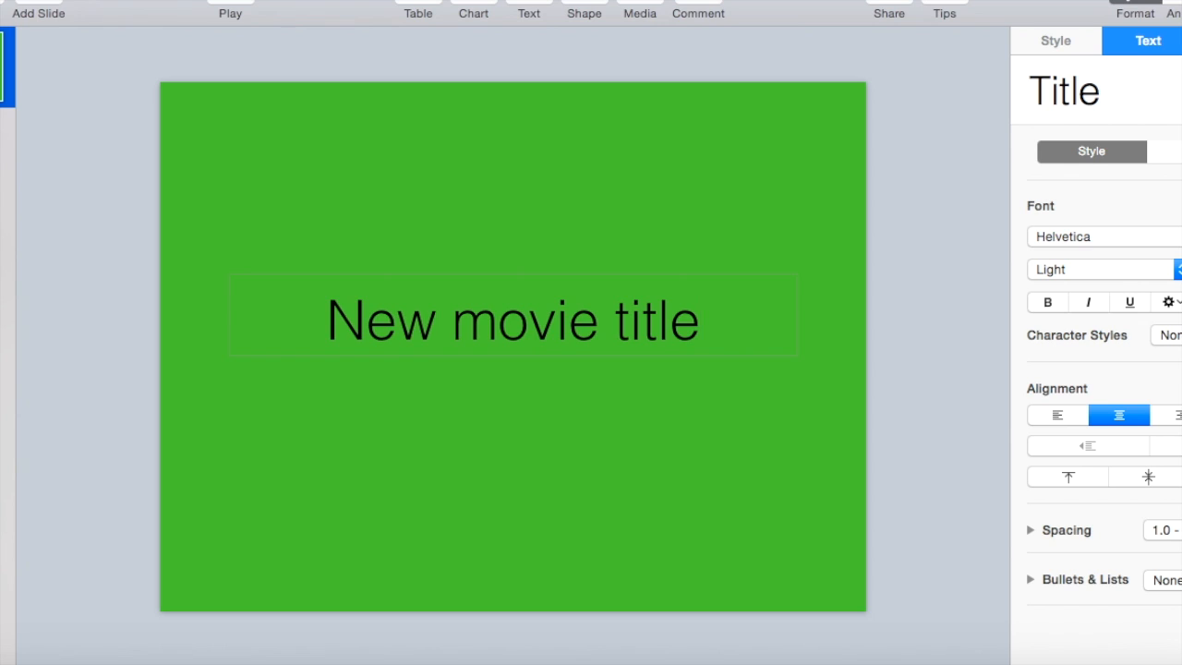
triple_click(513, 320)
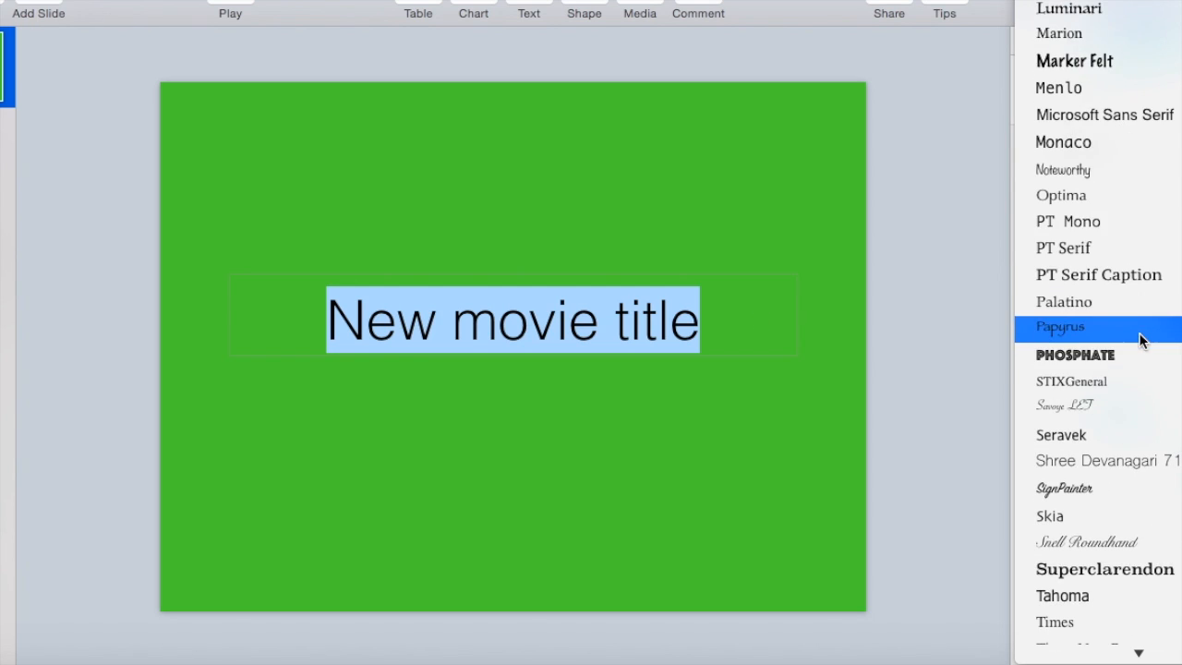
Step: Set the title text in the Phosphate font and select the title box for animation
click(1060, 33)
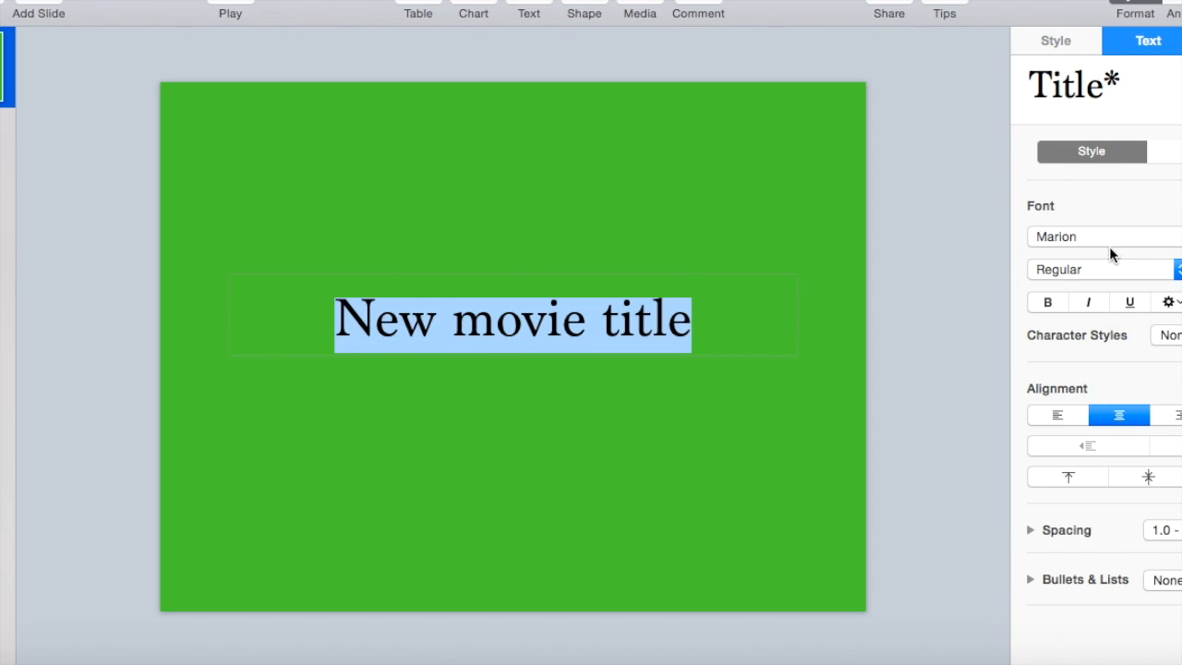
click(1102, 236)
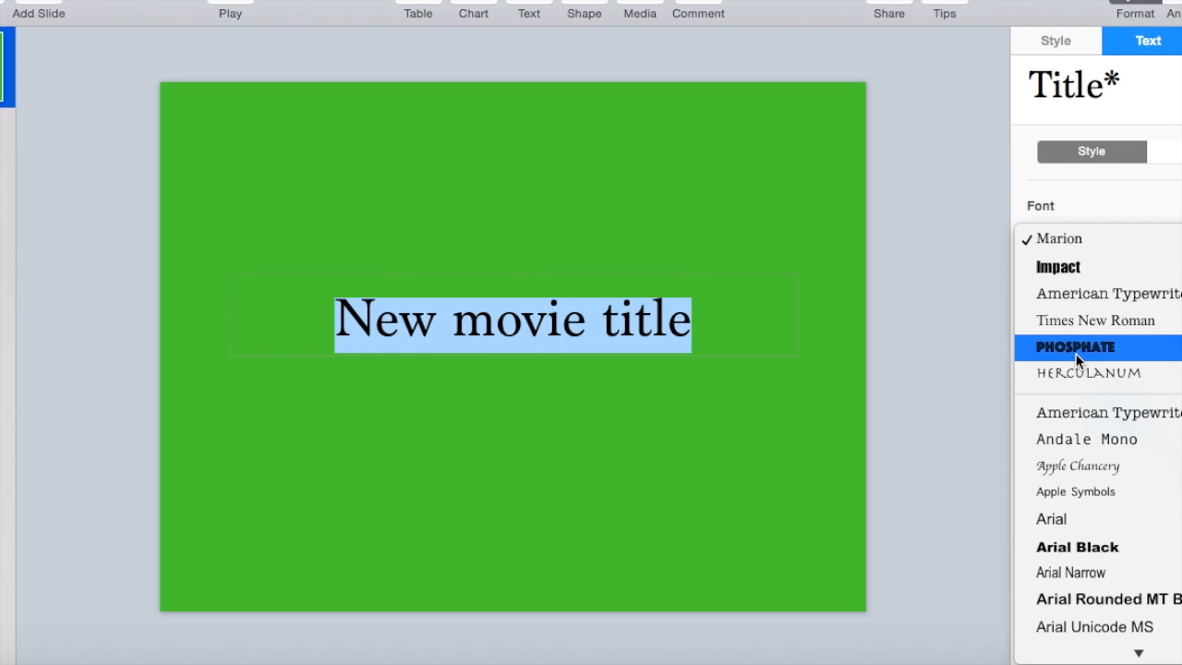
click(1075, 347)
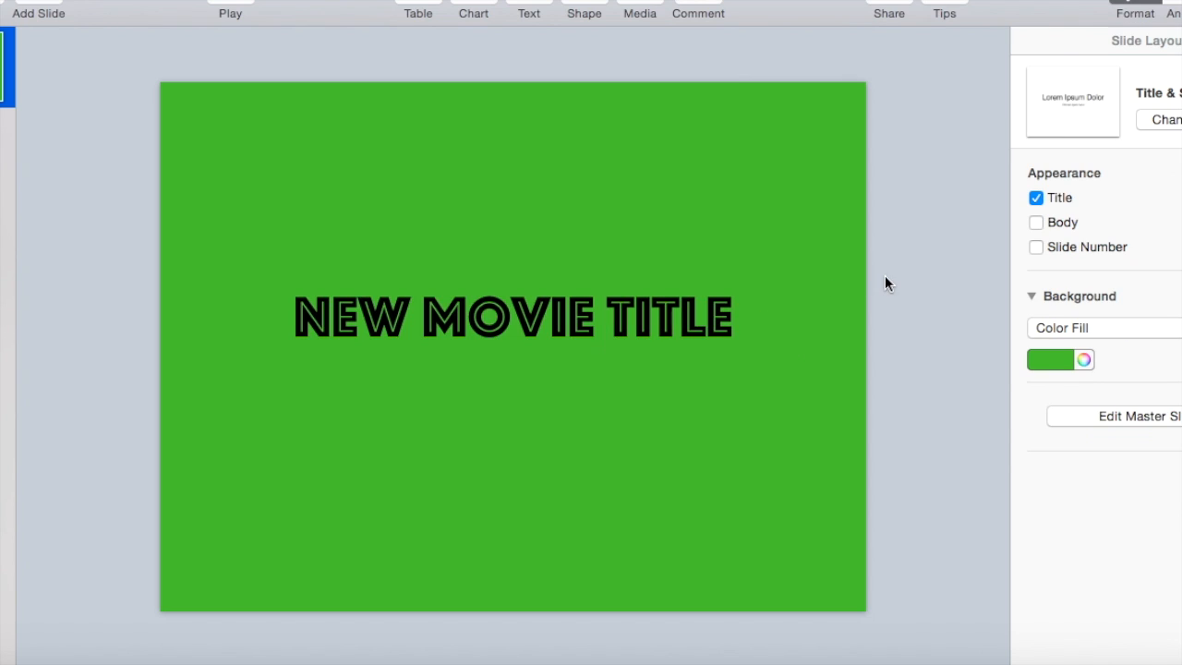
click(513, 316)
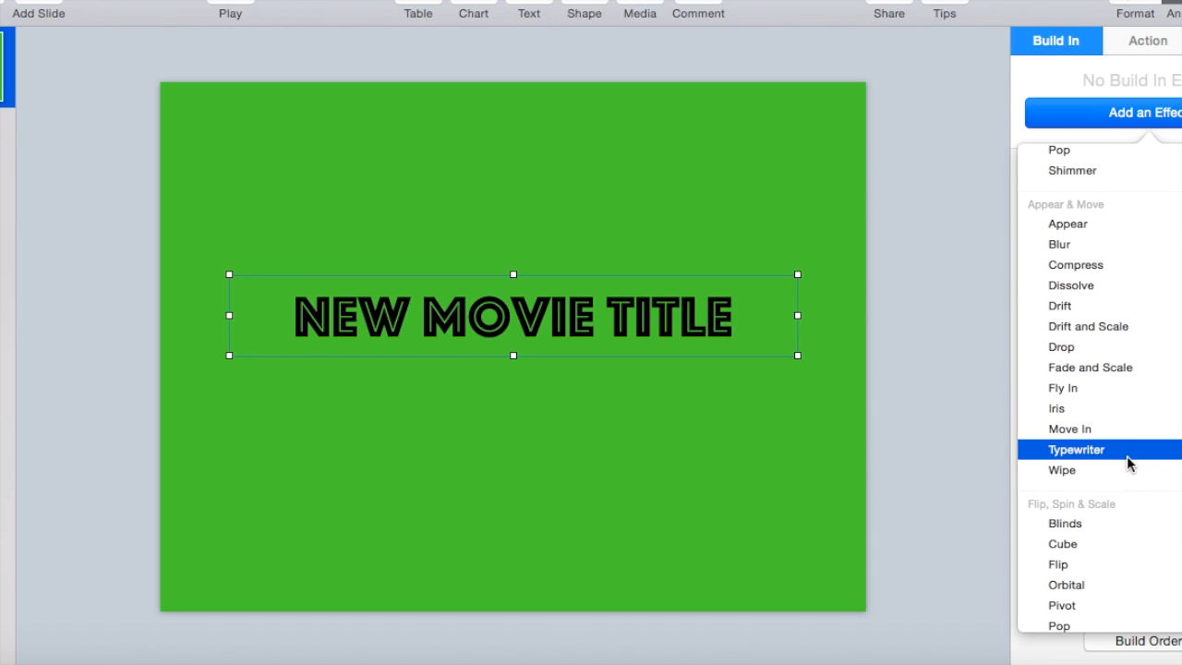
Step: Give the title a Squish build-in entrance animation
scroll(down, 3)
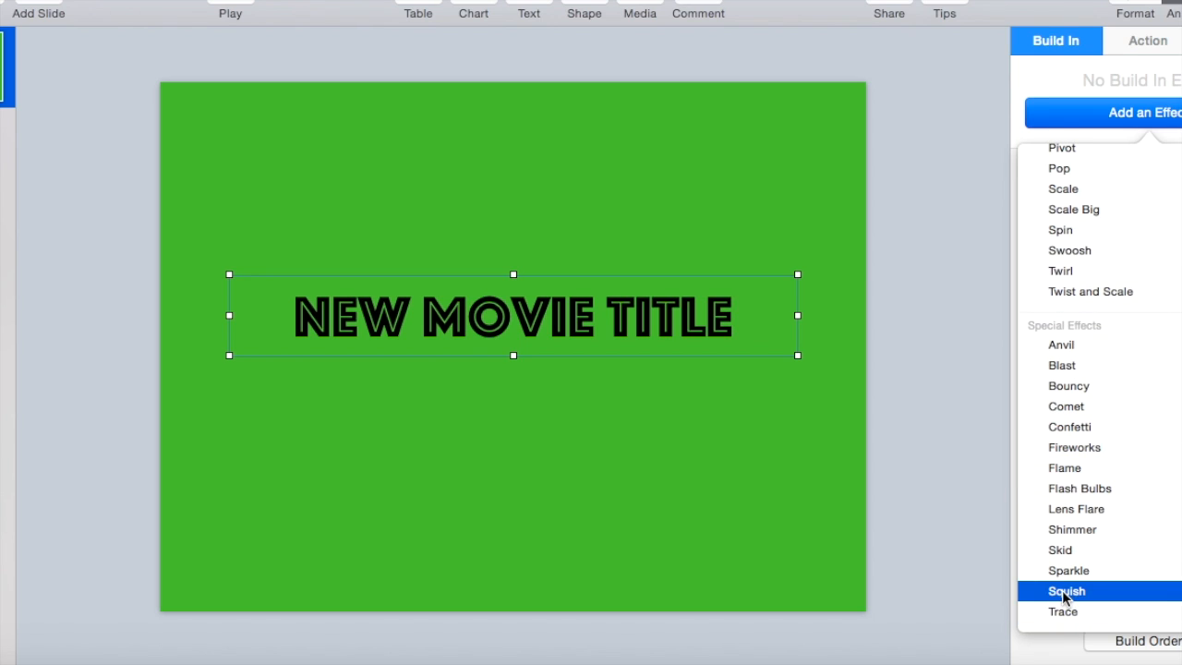
click(1068, 591)
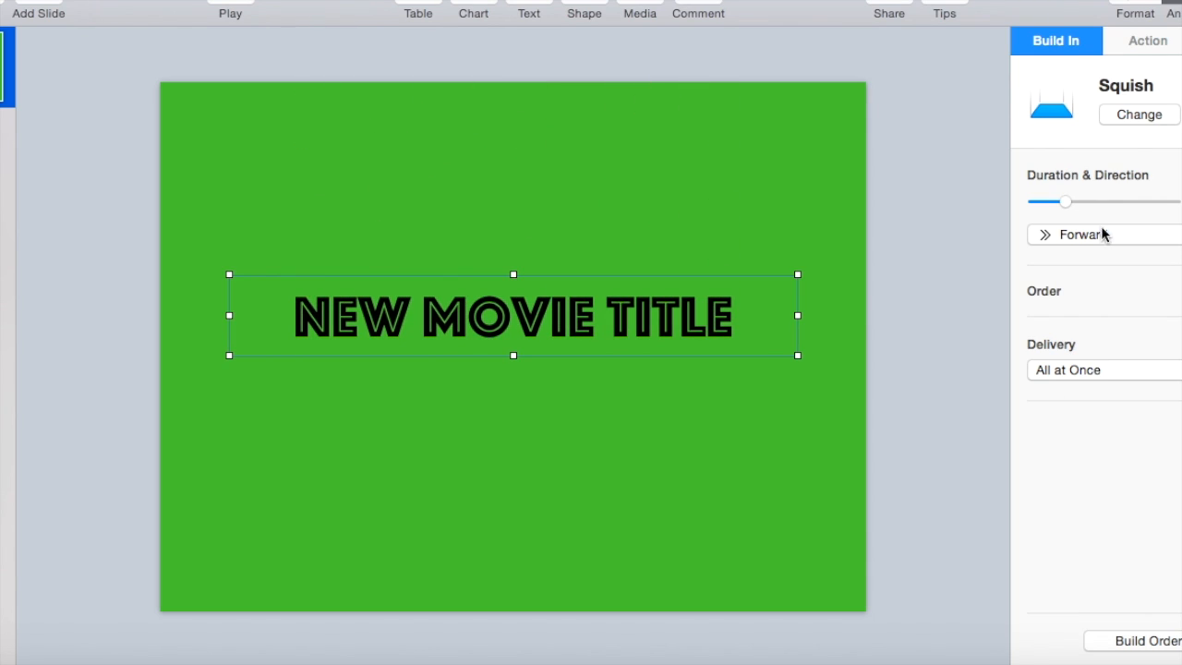
mouse_move(1112, 236)
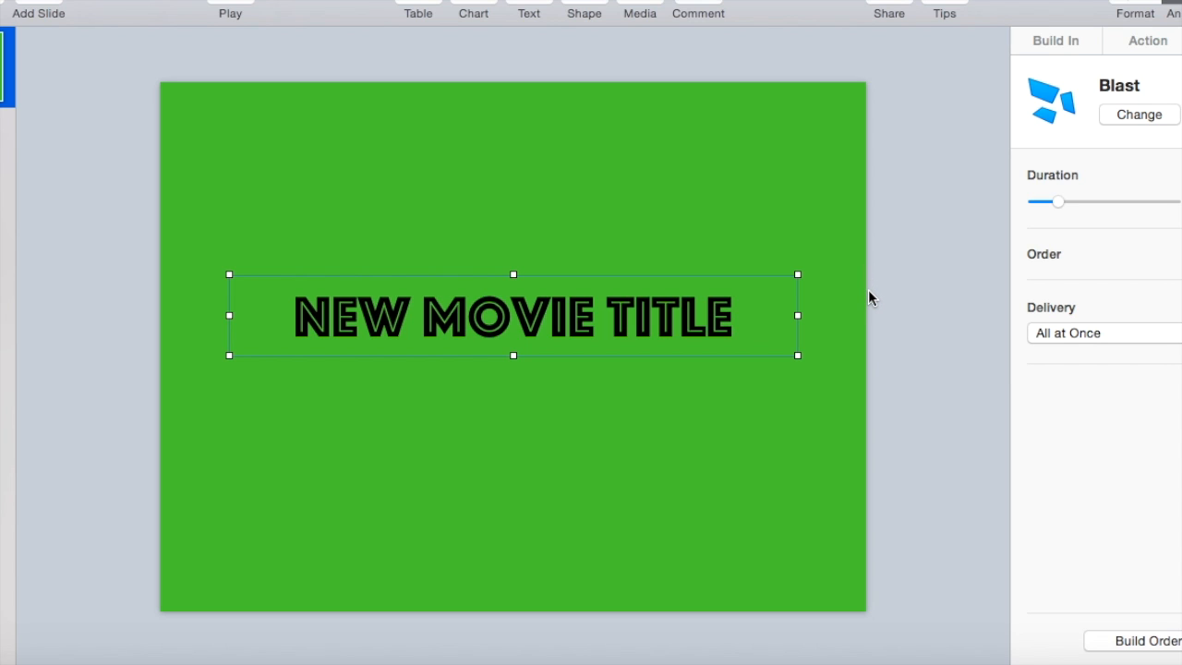
mouse_move(822, 209)
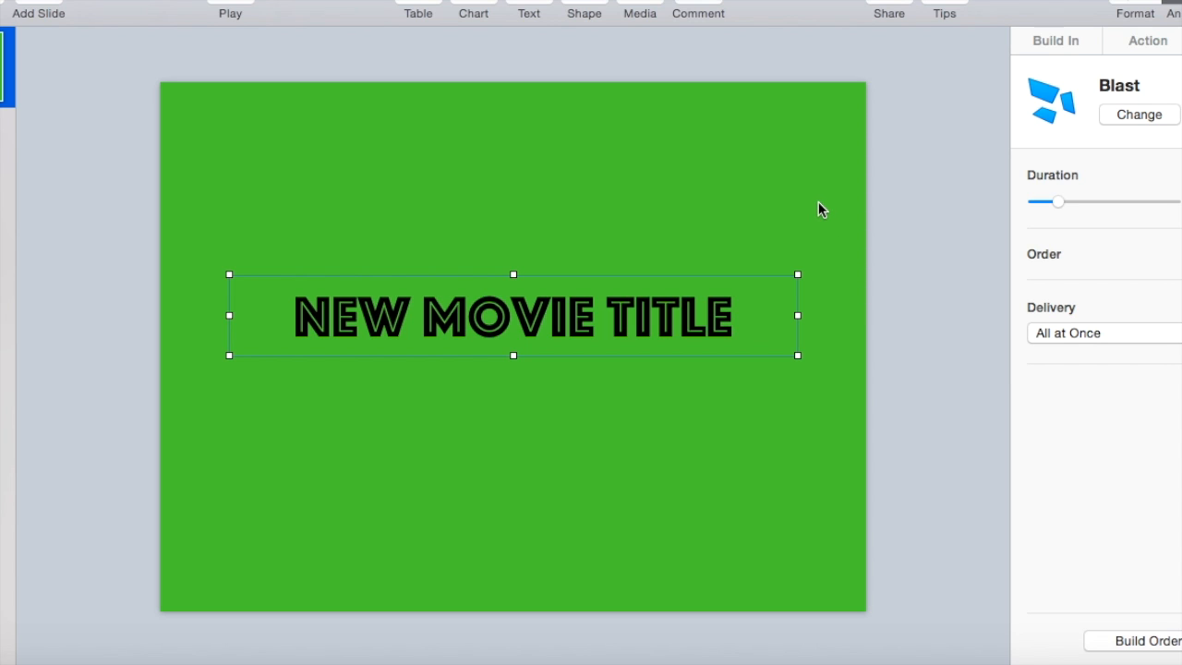
Step: Deselect the title and return to iMovie with the green title clip in the timeline
click(466, 558)
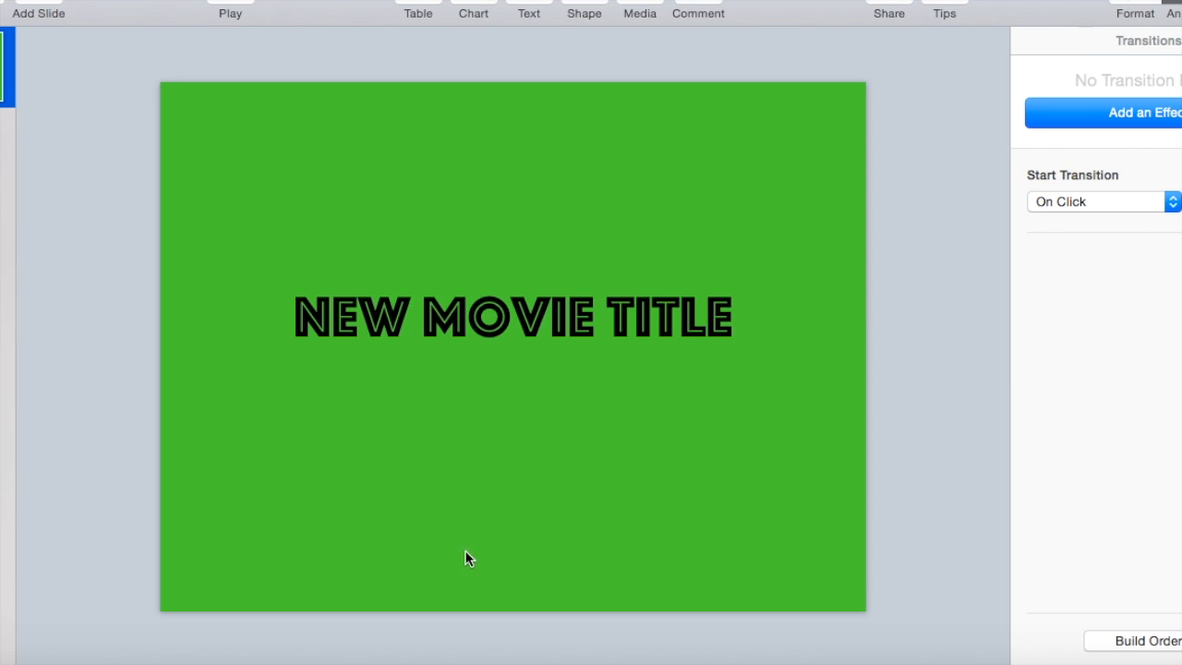
mouse_move(434, 486)
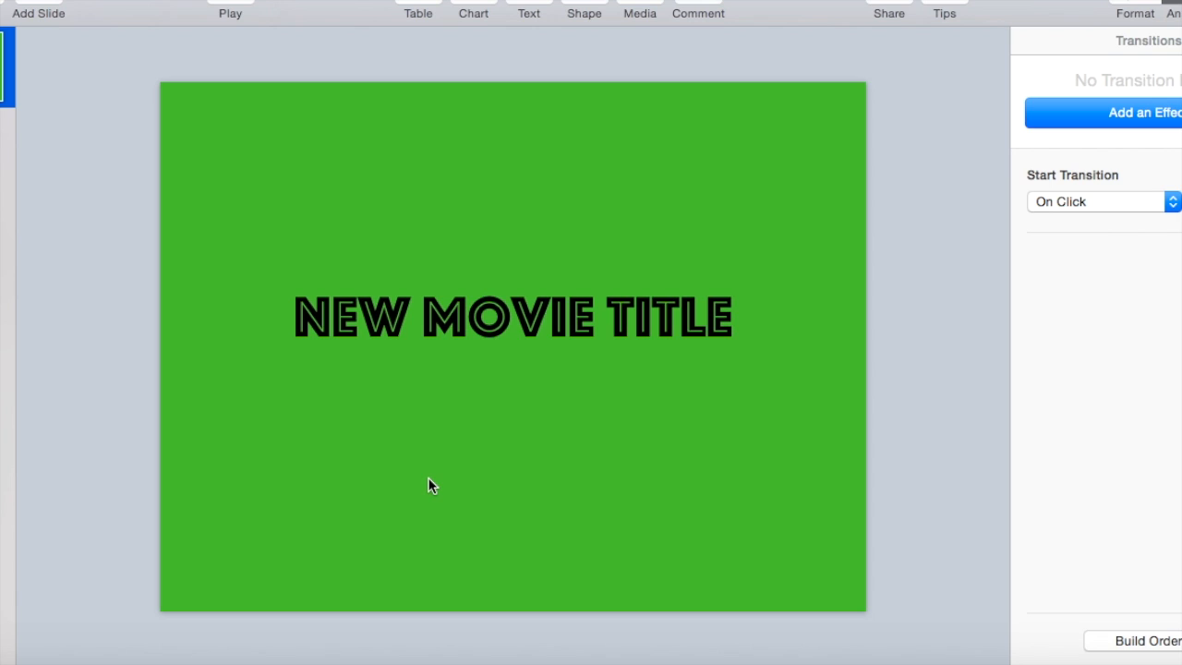
click(233, 11)
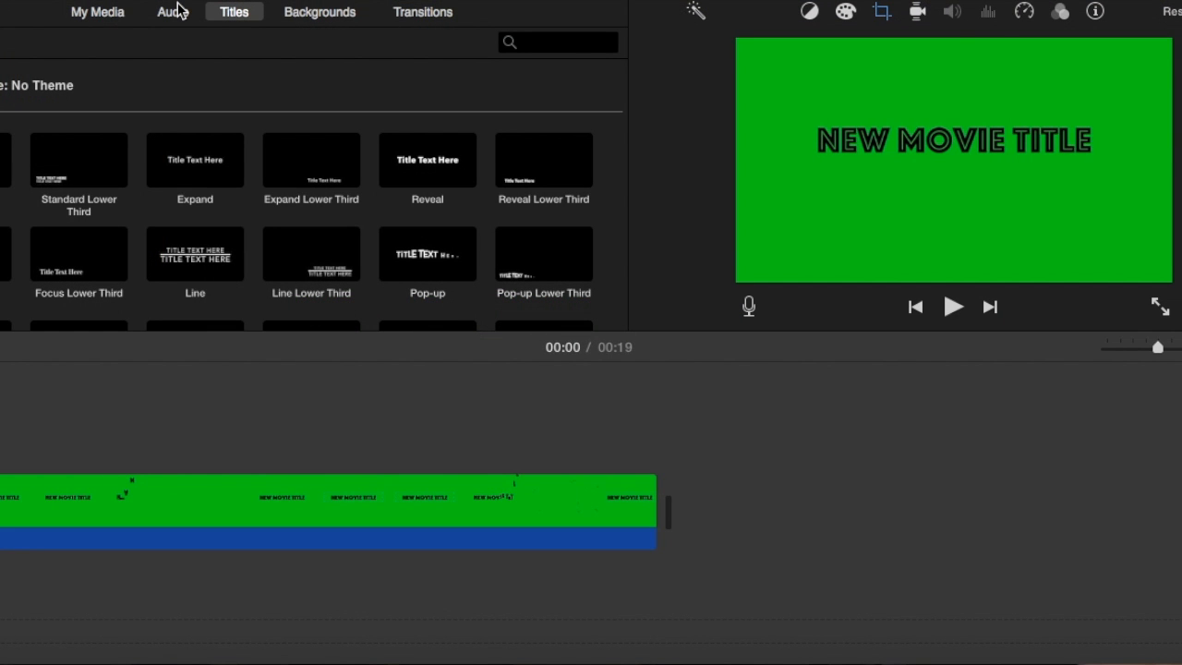
mouse_move(171, 11)
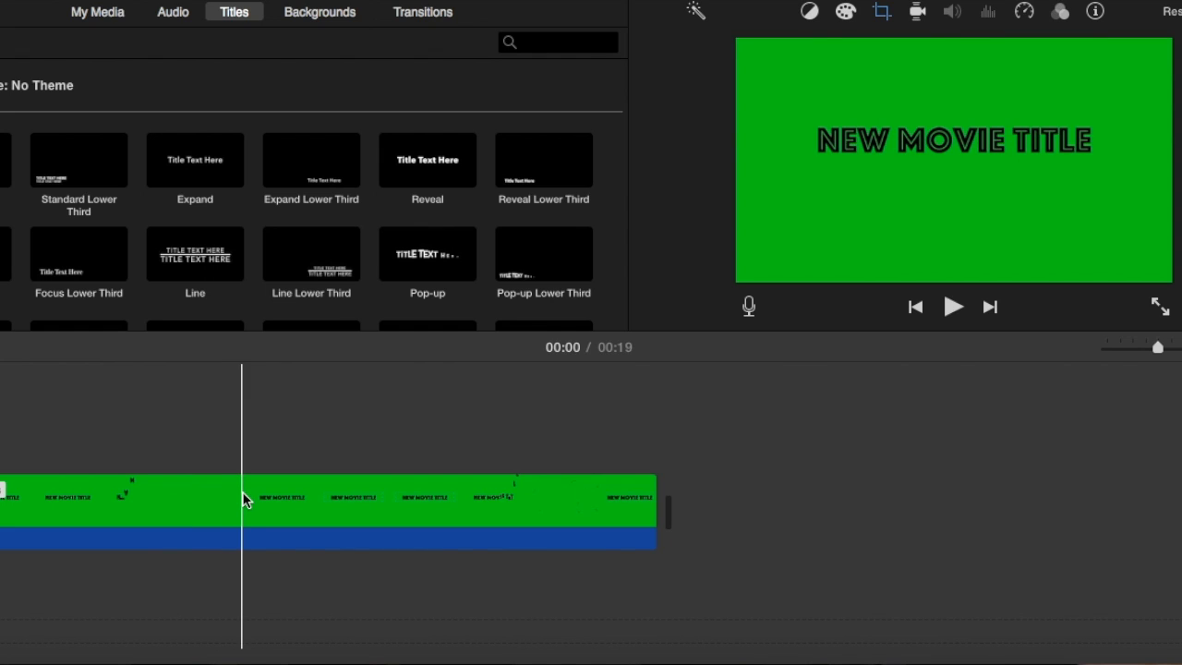
click(244, 498)
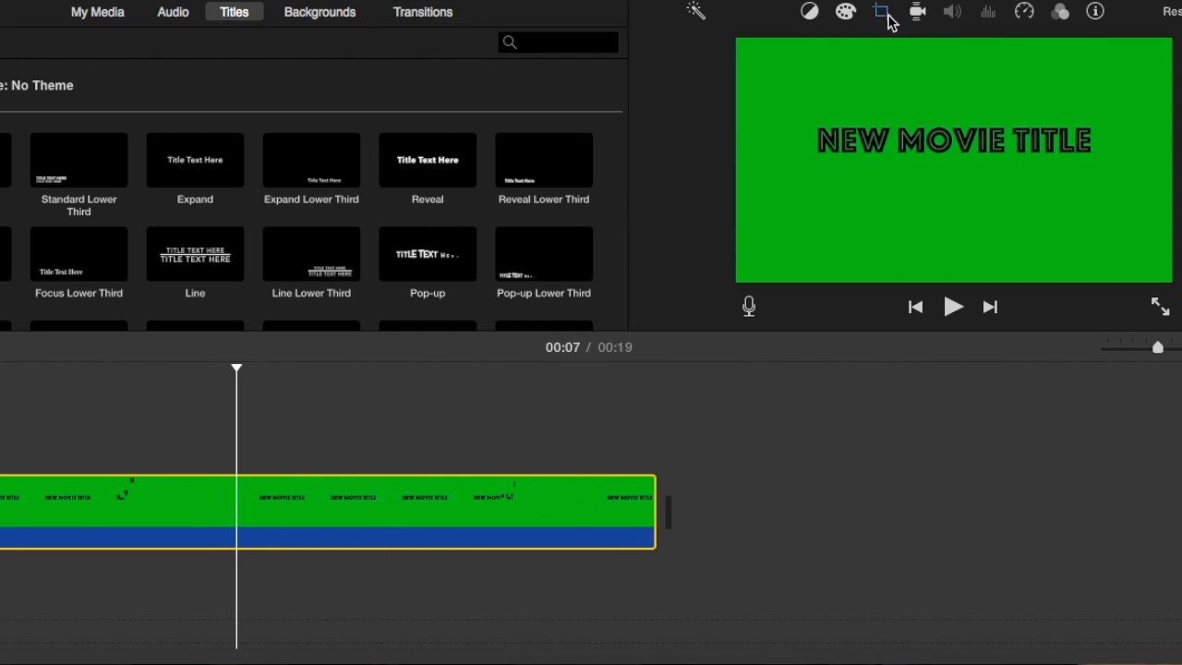
click(881, 11)
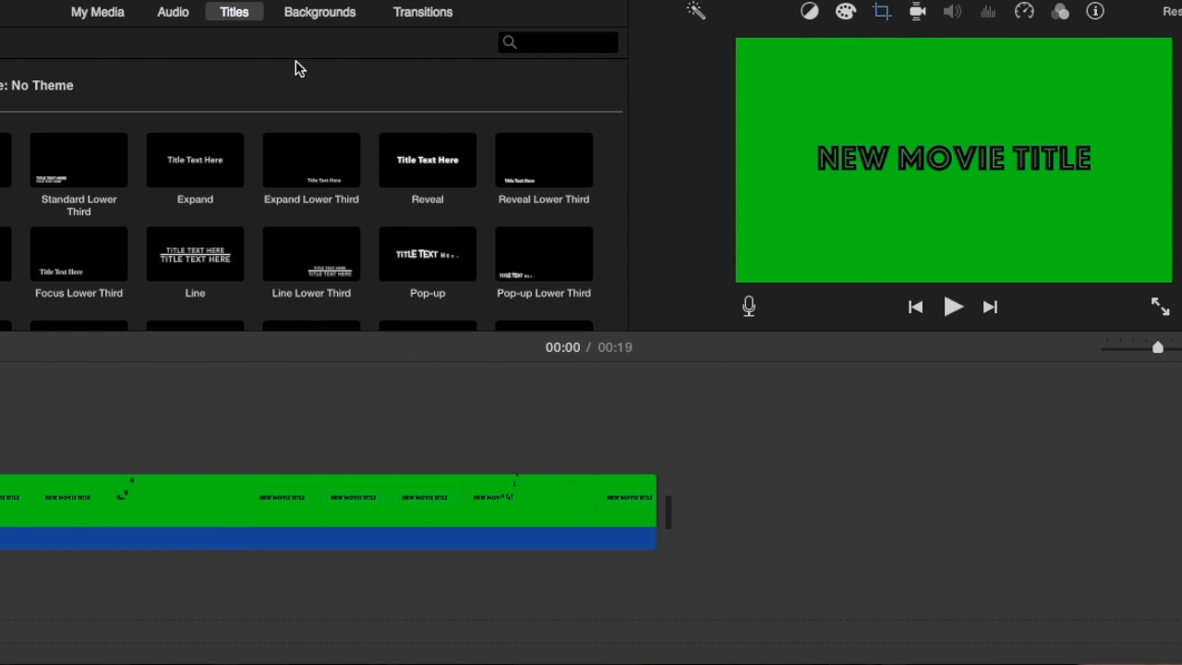
Step: Place the Underwater background beneath the title clip and extend it to 17 seconds
click(319, 11)
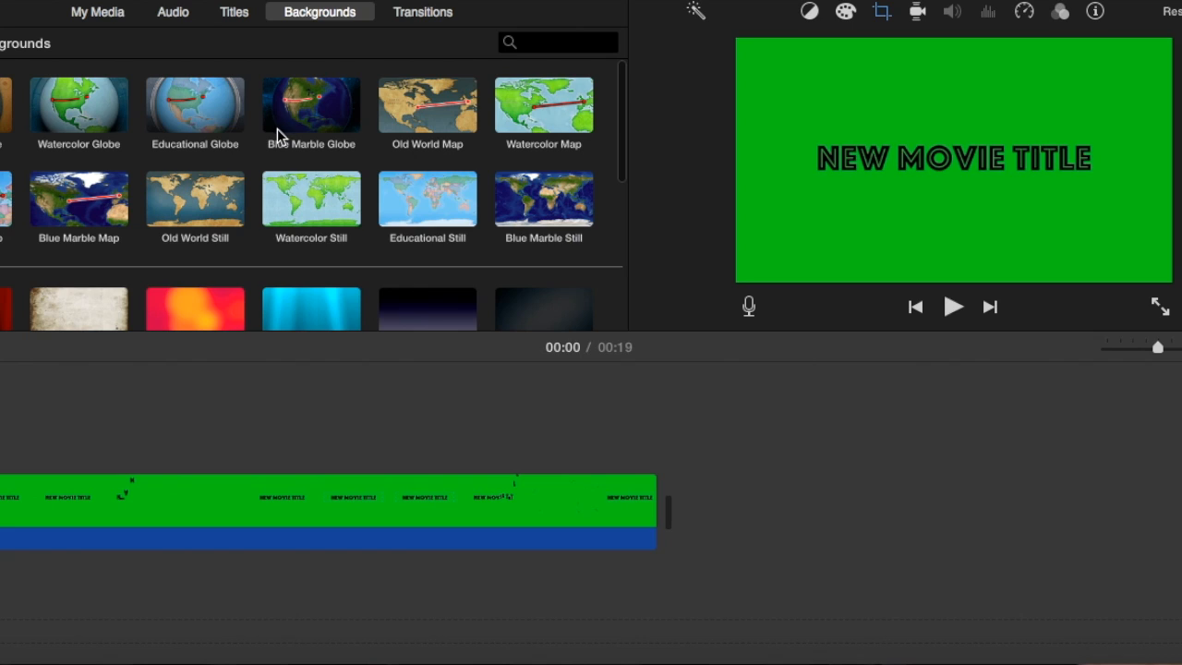
scroll(down, 3)
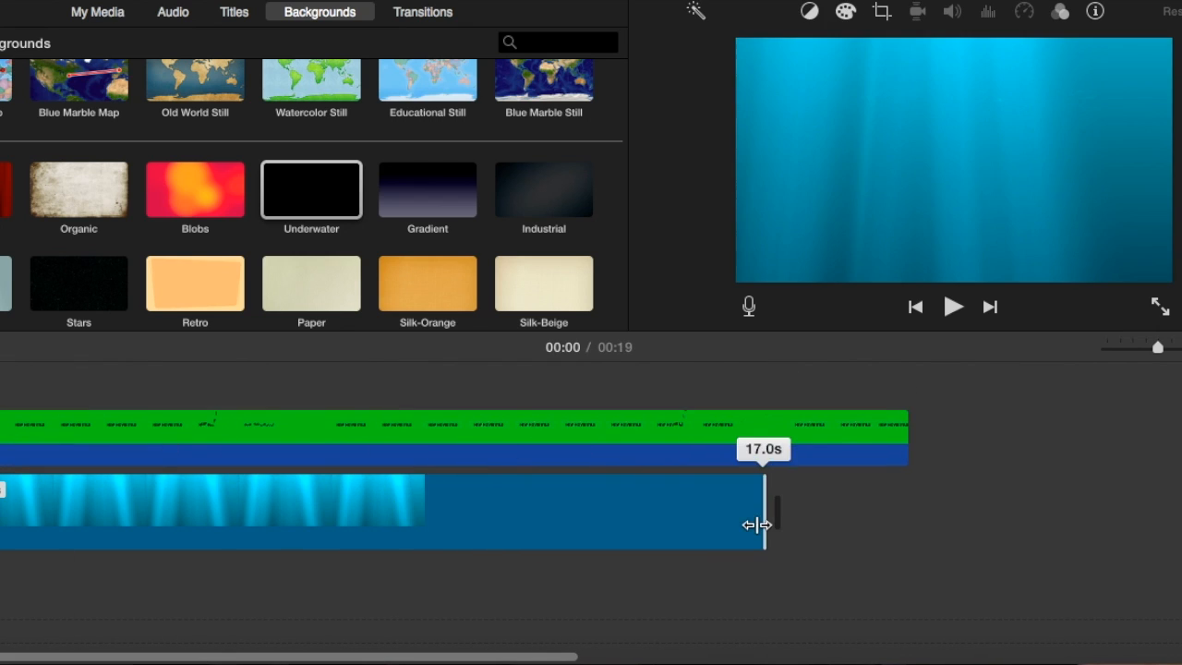
drag(761, 525, 885, 484)
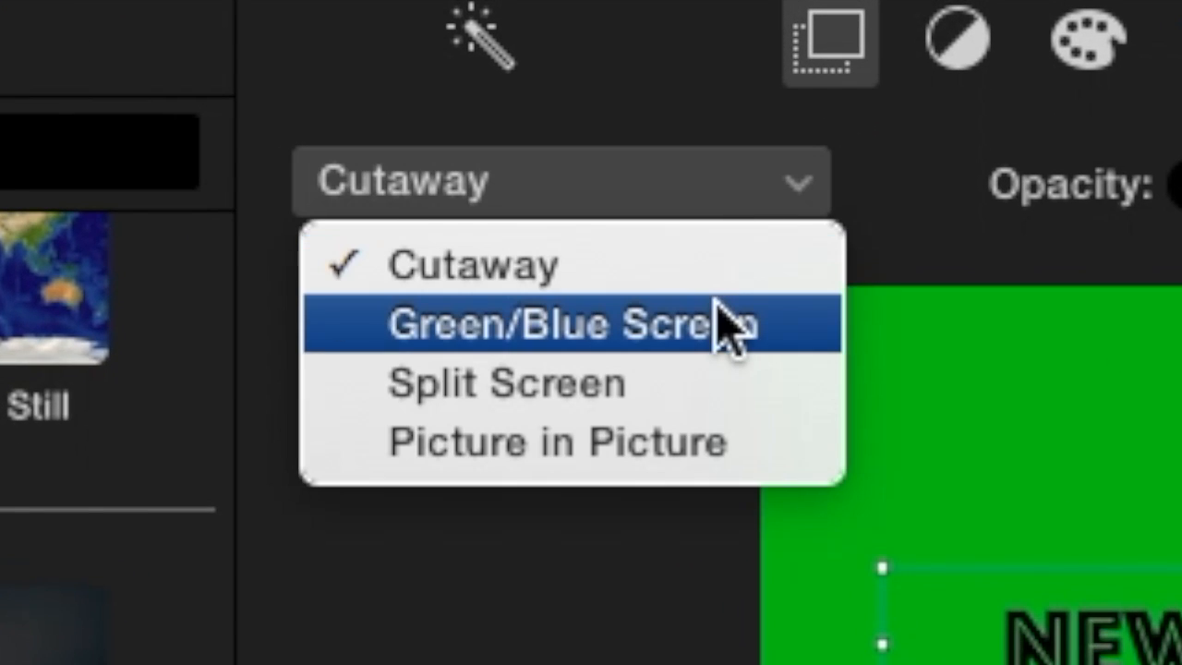
Step: Switch the title's video overlay to Green/Blue Screen to key out the green
click(558, 325)
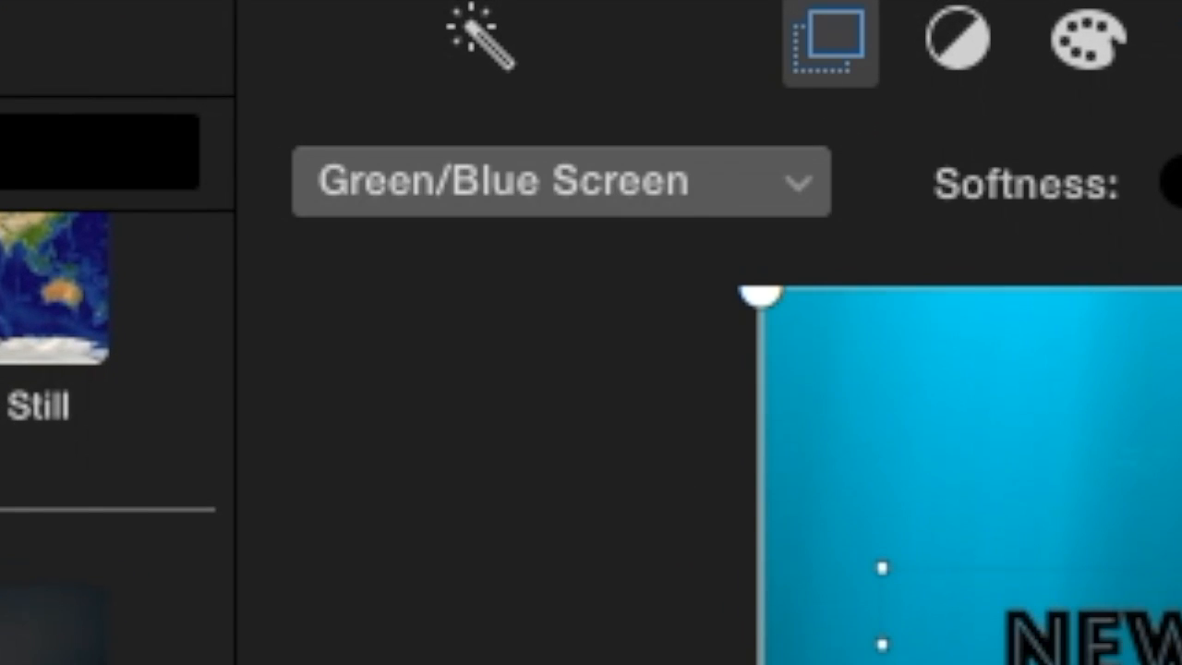